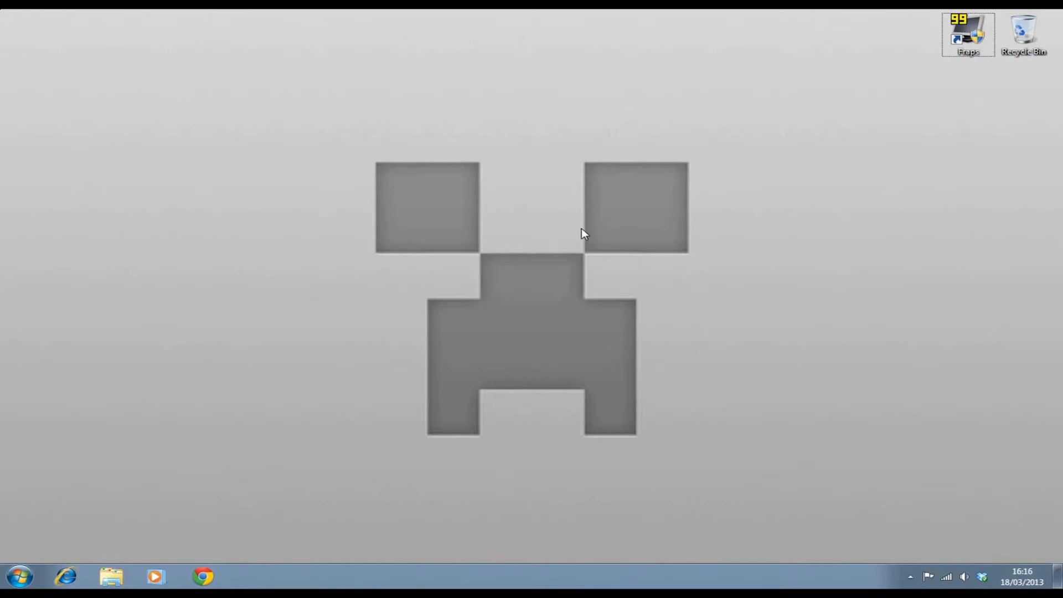
pyautogui.moveTo(547, 157)
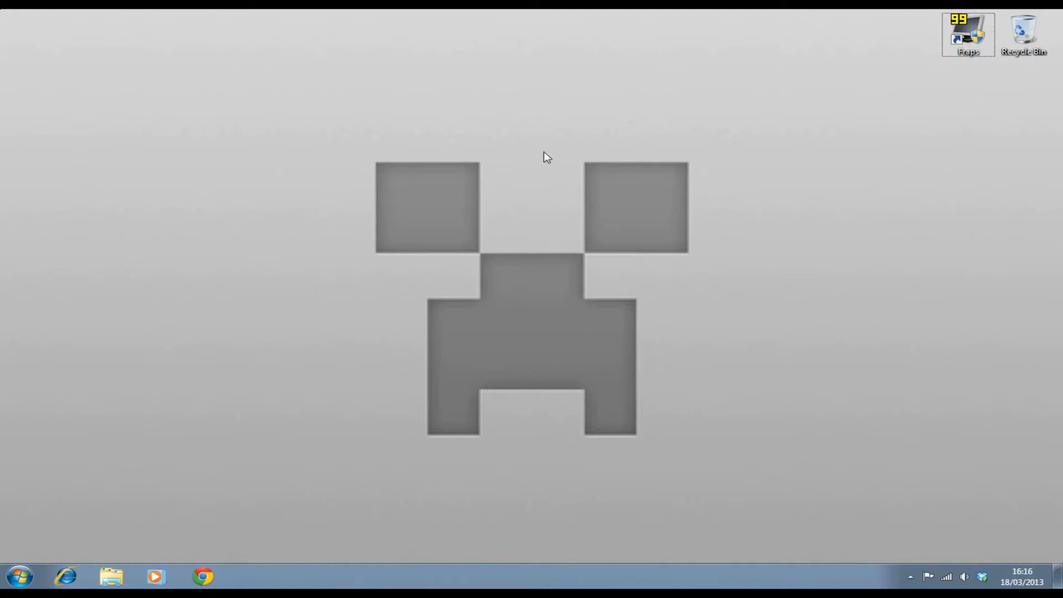
pyautogui.moveTo(298, 414)
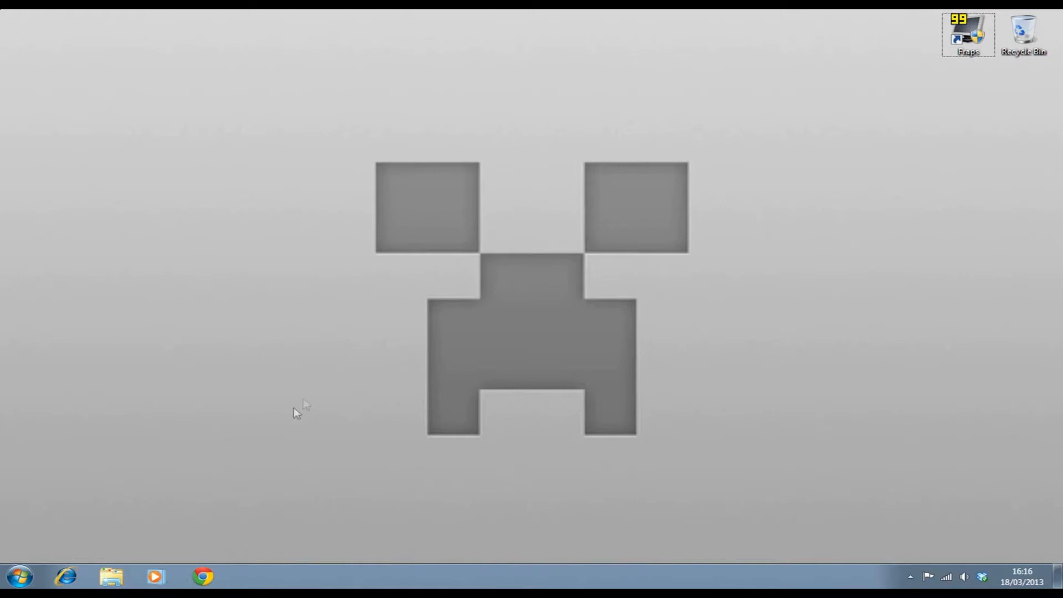
pyautogui.moveTo(283, 453)
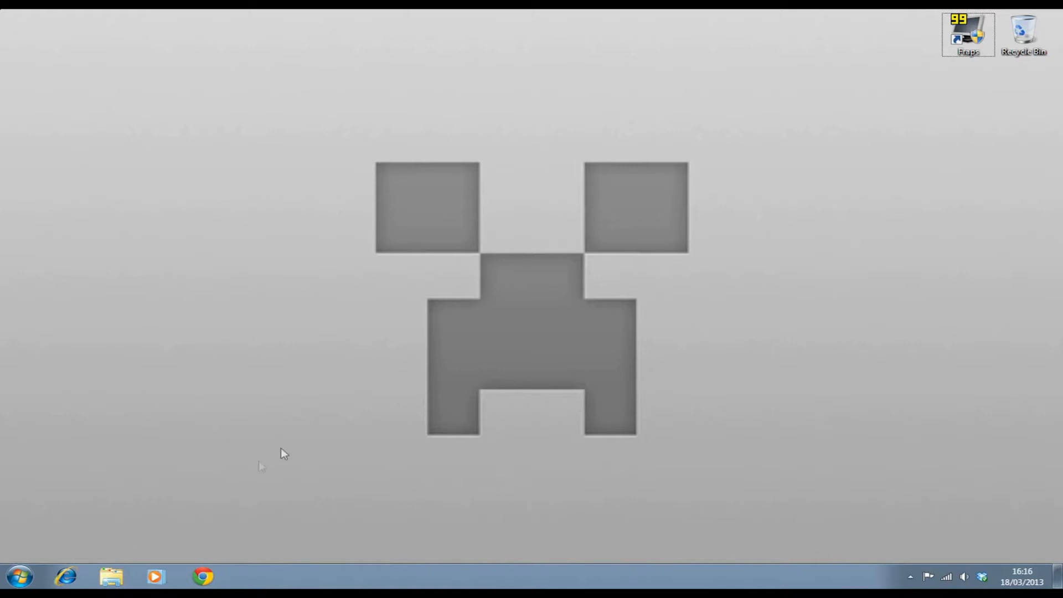
pyautogui.moveTo(958, 54)
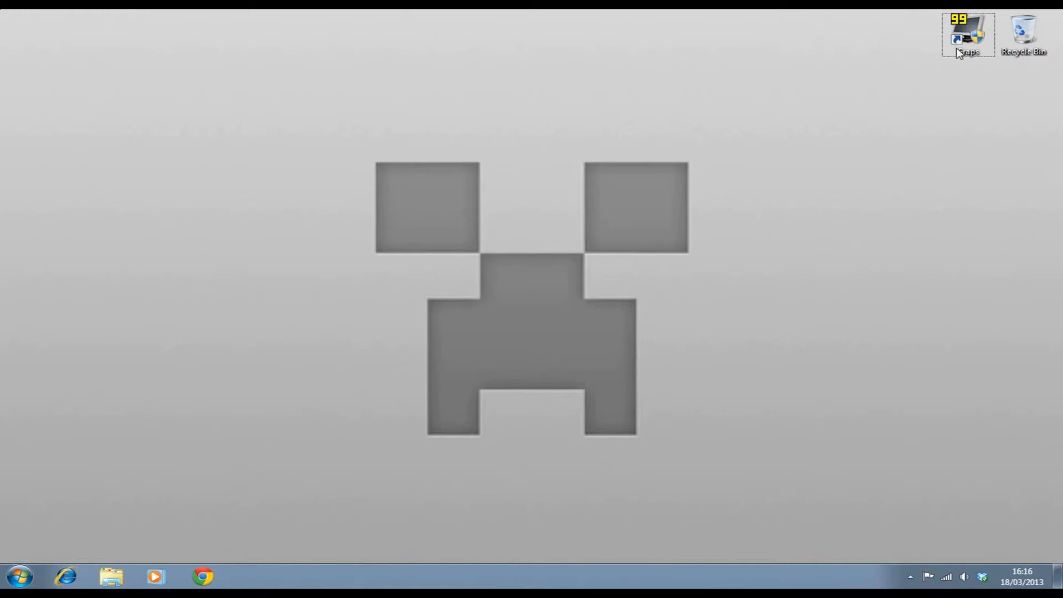
# Launch Fraps to verify 'Monitor Aero desktop (DWM)' on General, then open desktop Personalization
pyautogui.click(912, 576)
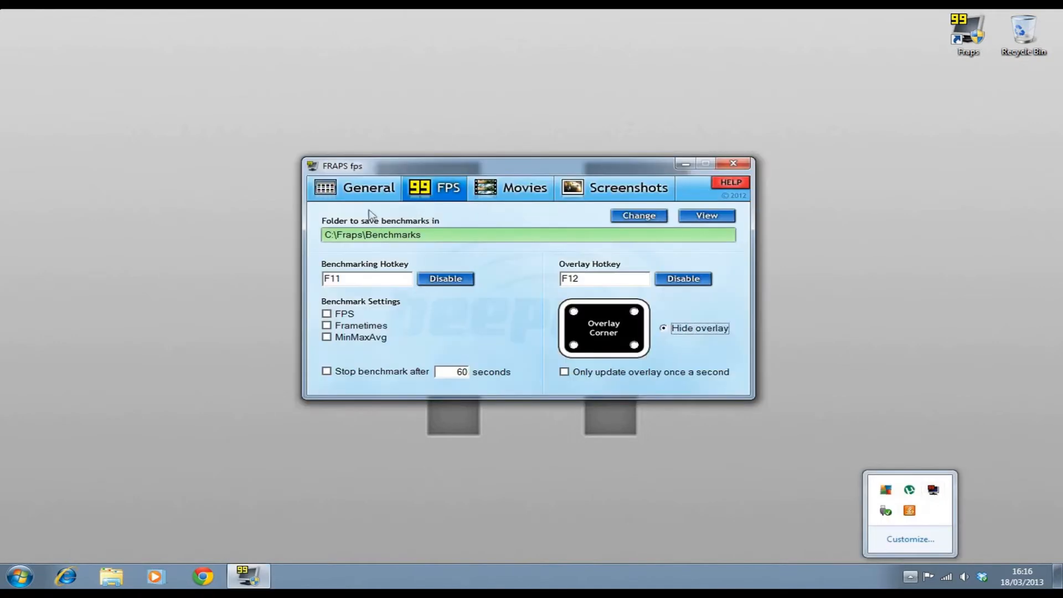
pyautogui.click(368, 187)
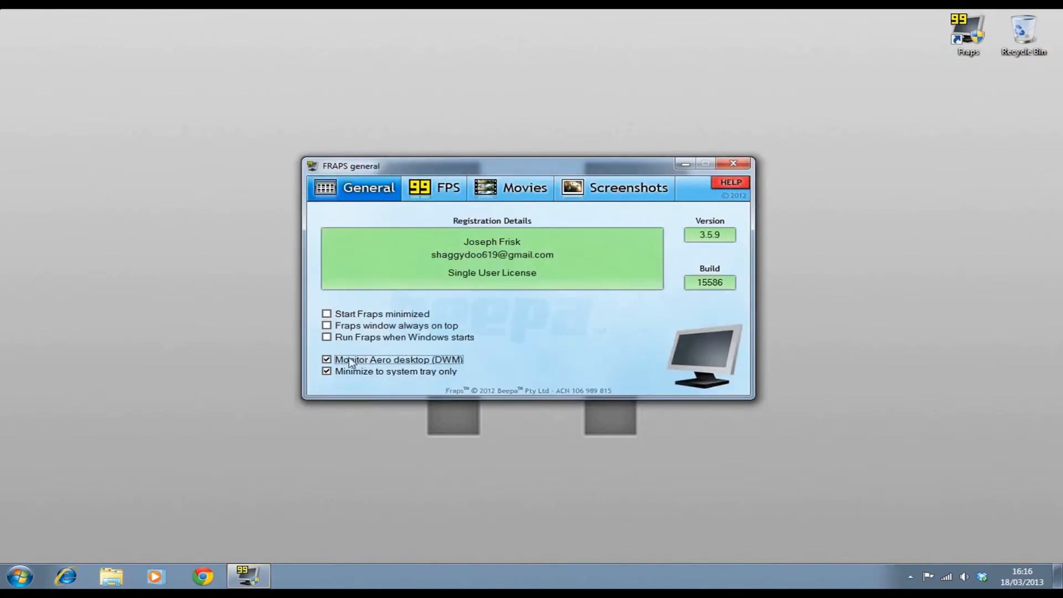
pyautogui.moveTo(451, 366)
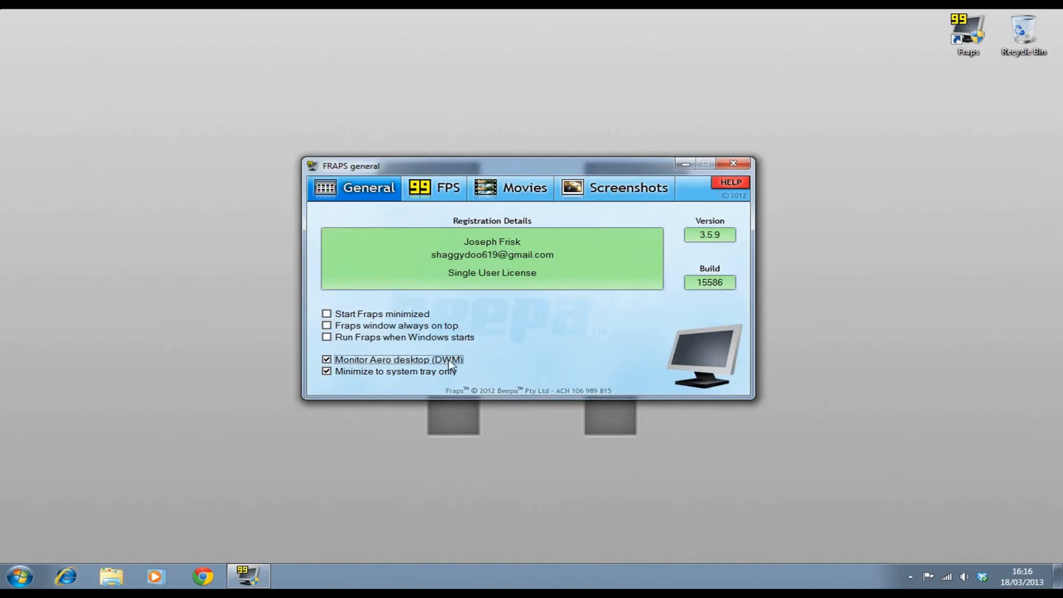
pyautogui.moveTo(352, 360)
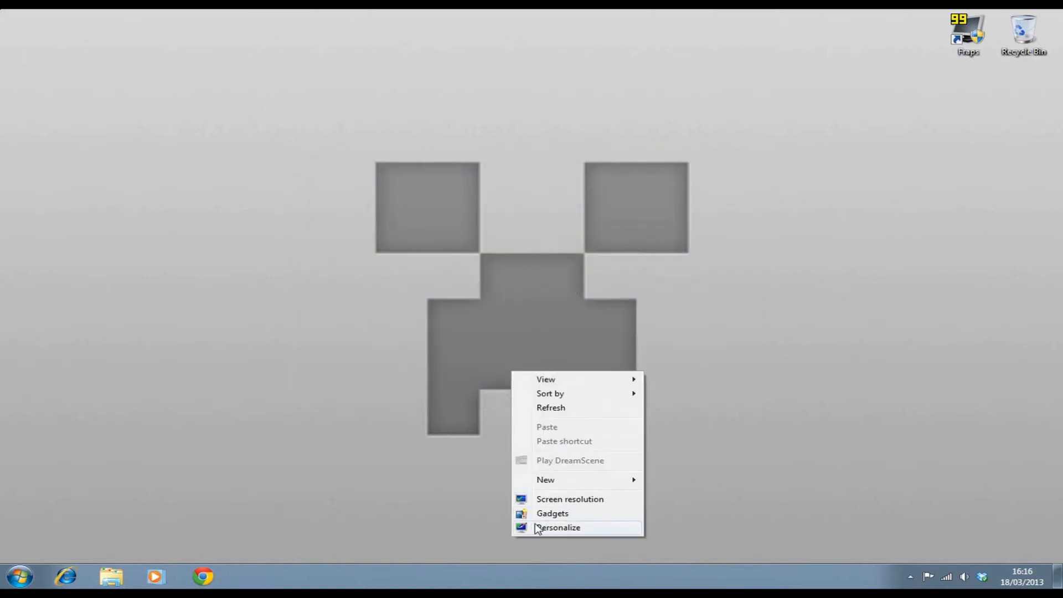
pyautogui.click(559, 528)
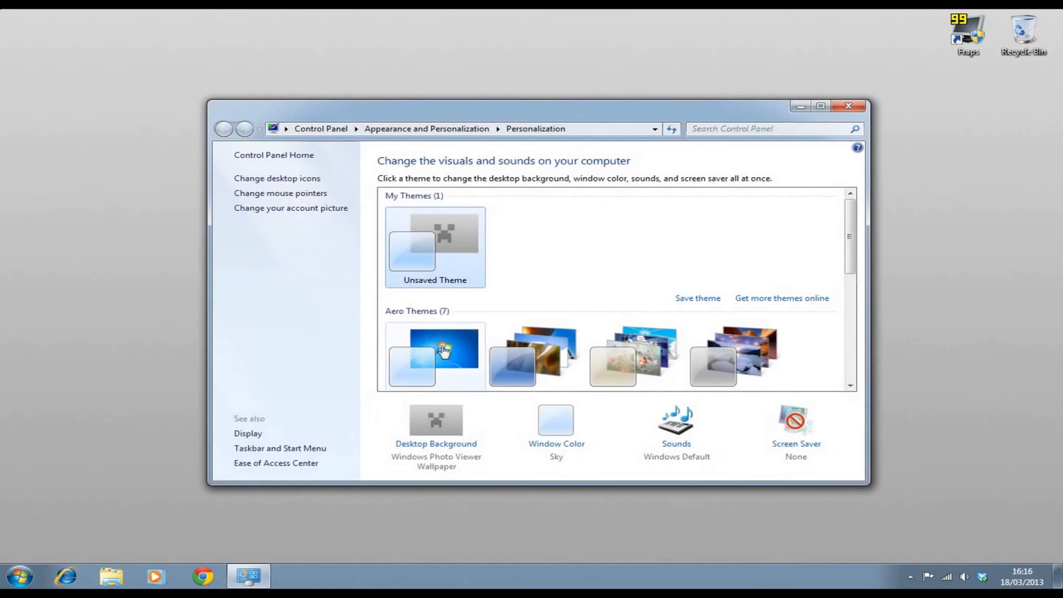
pyautogui.moveTo(434, 351)
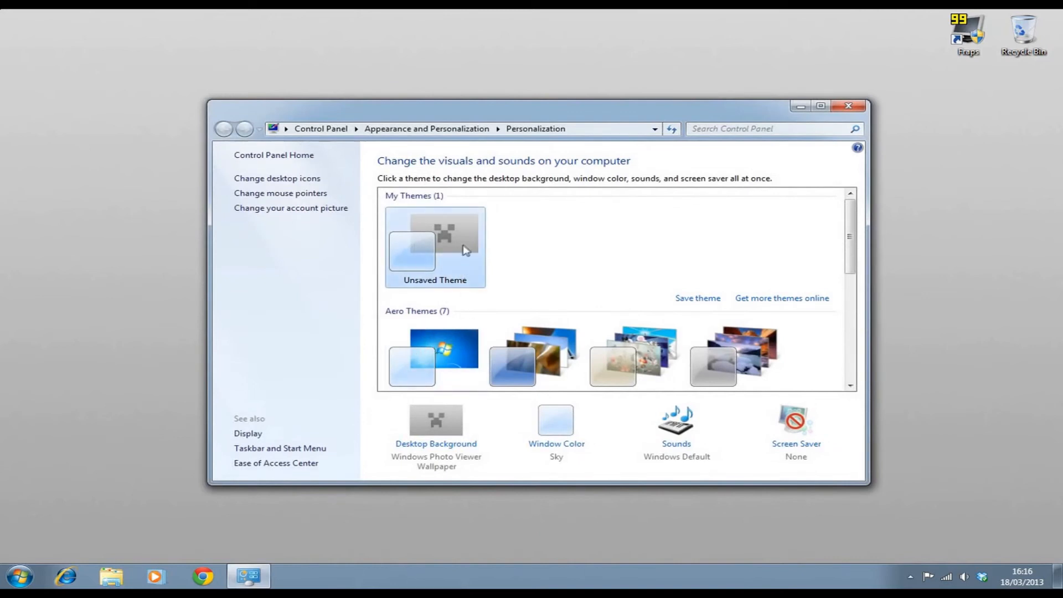
pyautogui.moveTo(641, 229)
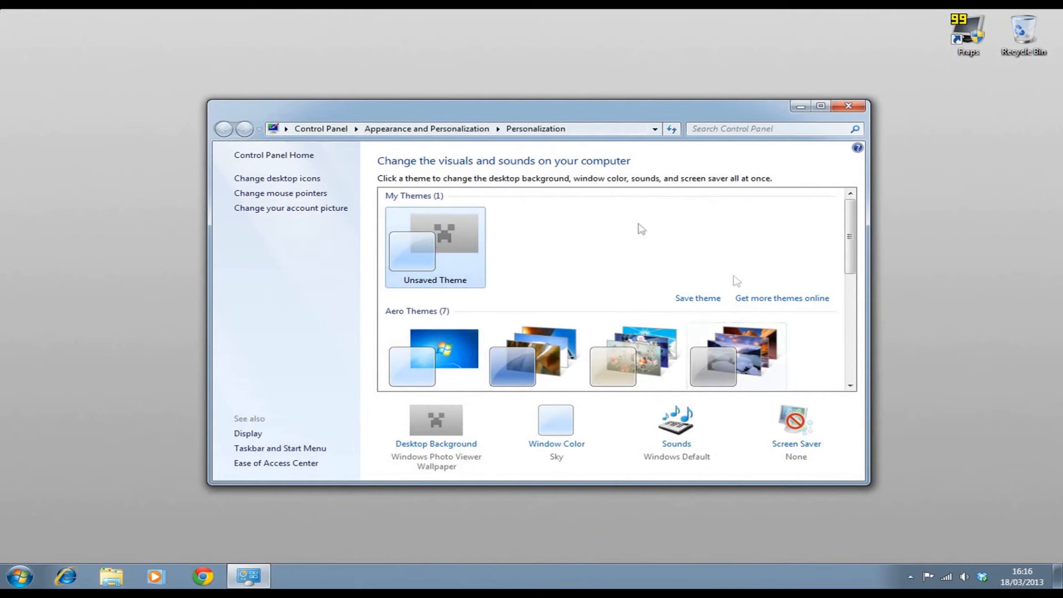
pyautogui.scroll(-3)
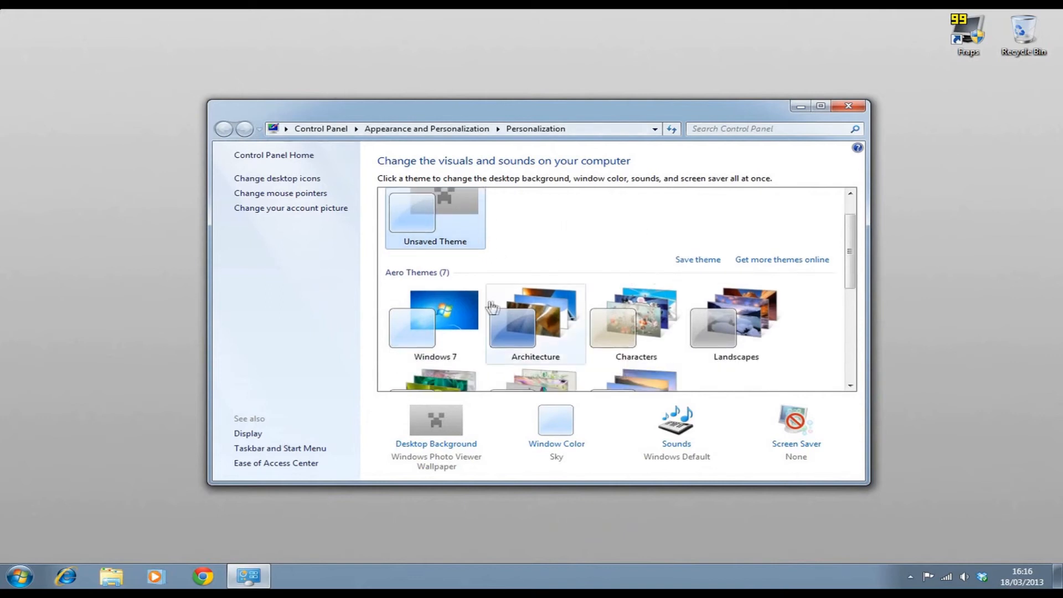
pyautogui.moveTo(48, 198)
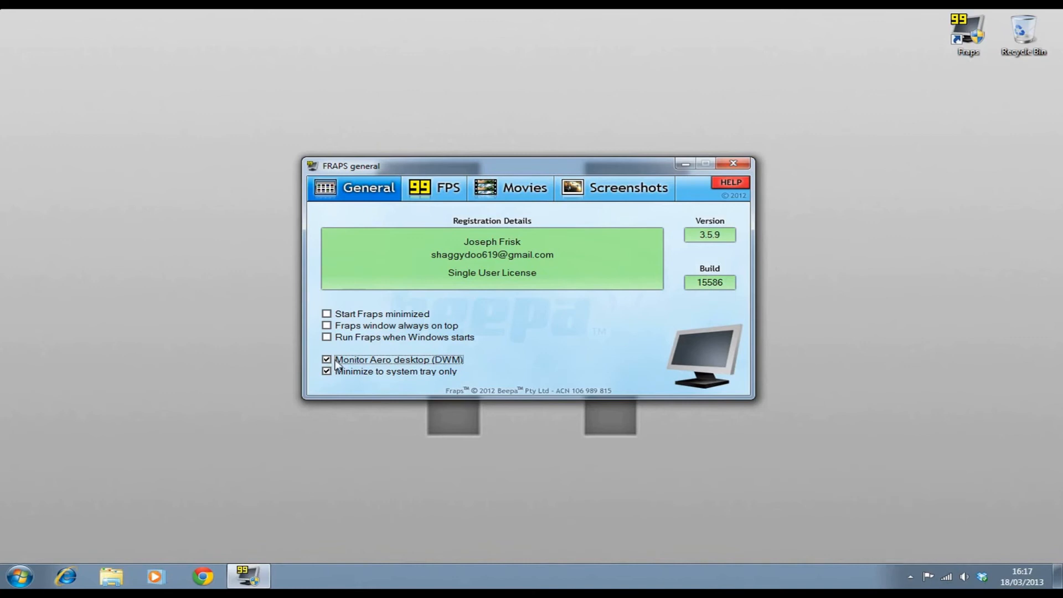
pyautogui.moveTo(578, 426)
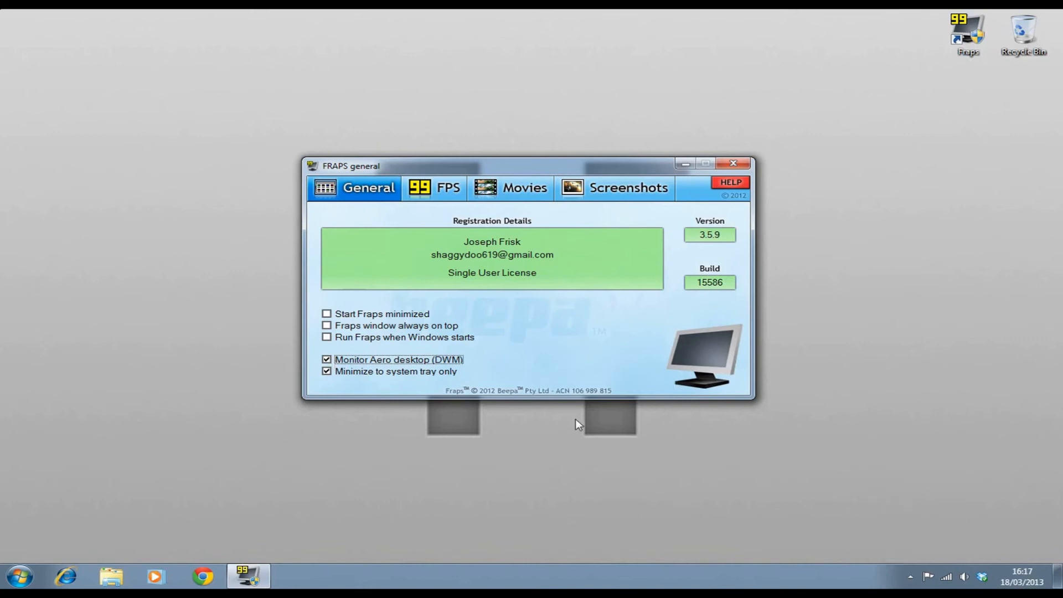
pyautogui.moveTo(288, 322)
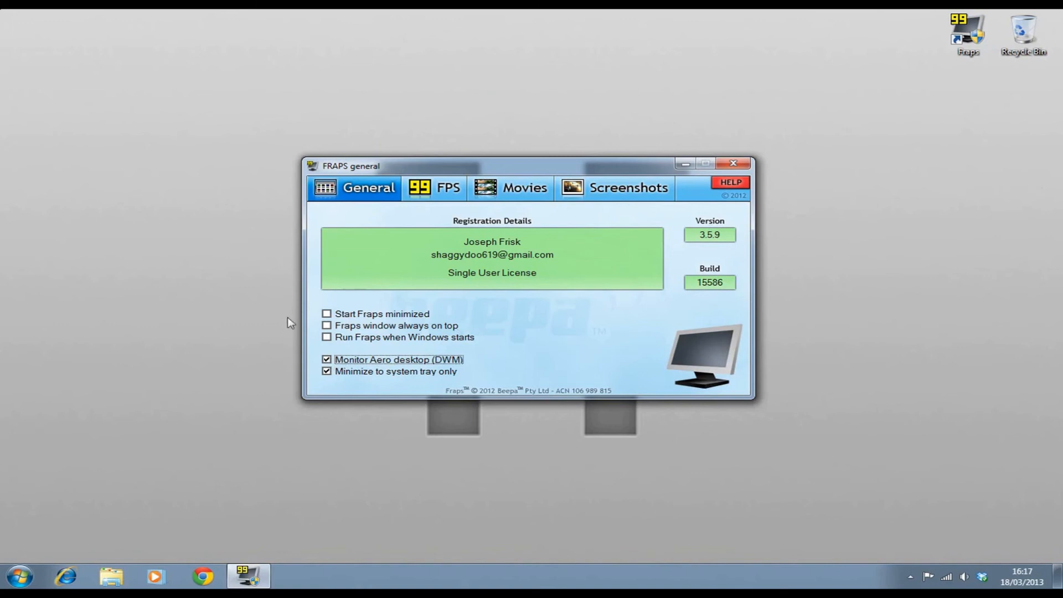
pyautogui.moveTo(223, 217)
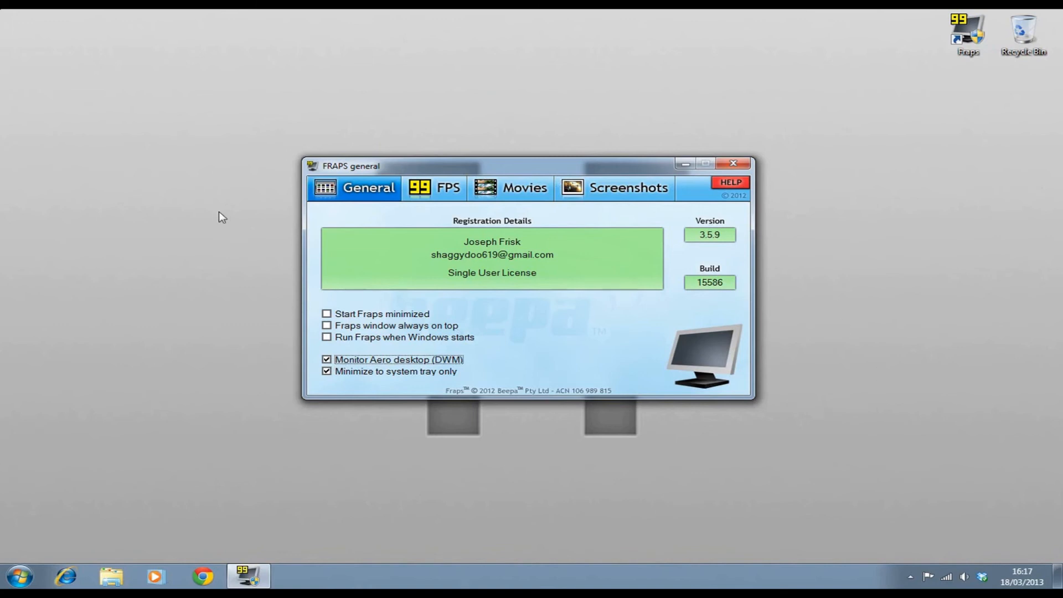